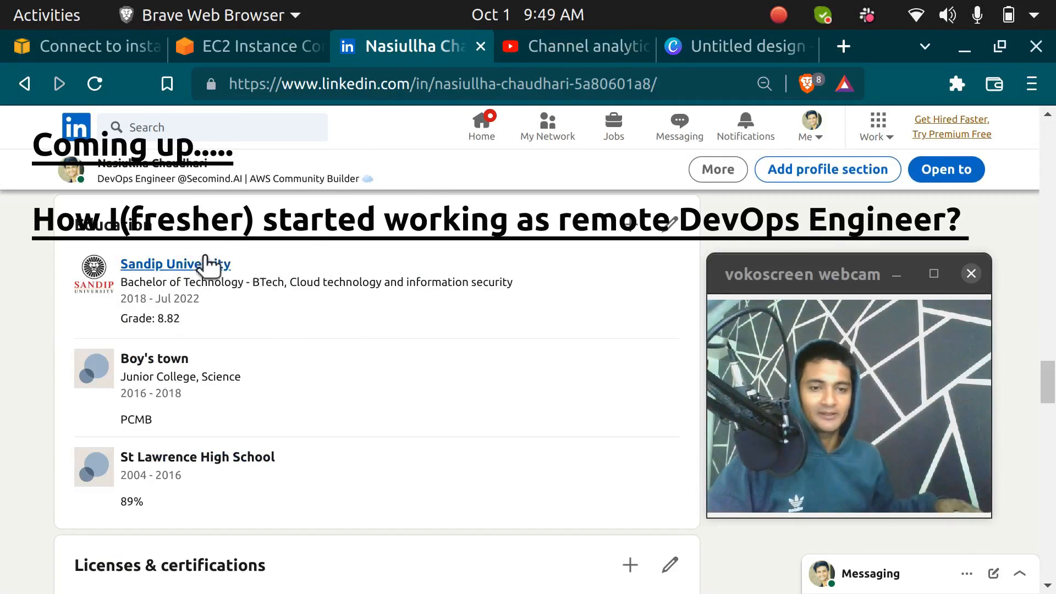
- Scroll the profile to bring the Education section with Sandip University into view
{"action": "scroll", "scroll_direction": "up", "scroll_amount": 3}
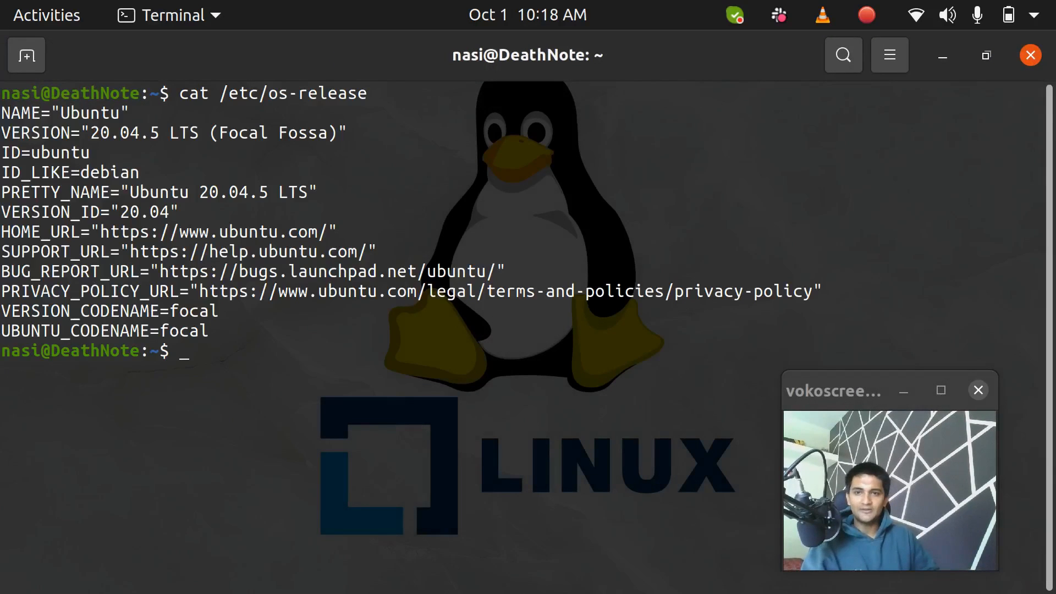
{"action": "double_click", "coordinate": [90, 112]}
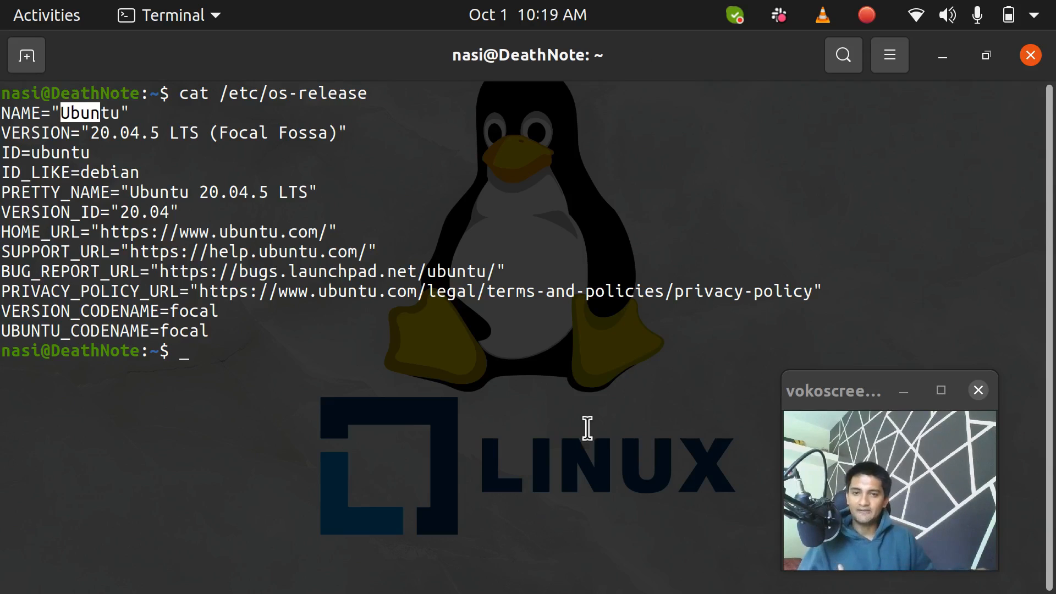
{"action": "mouse_move", "coordinate": [518, 534]}
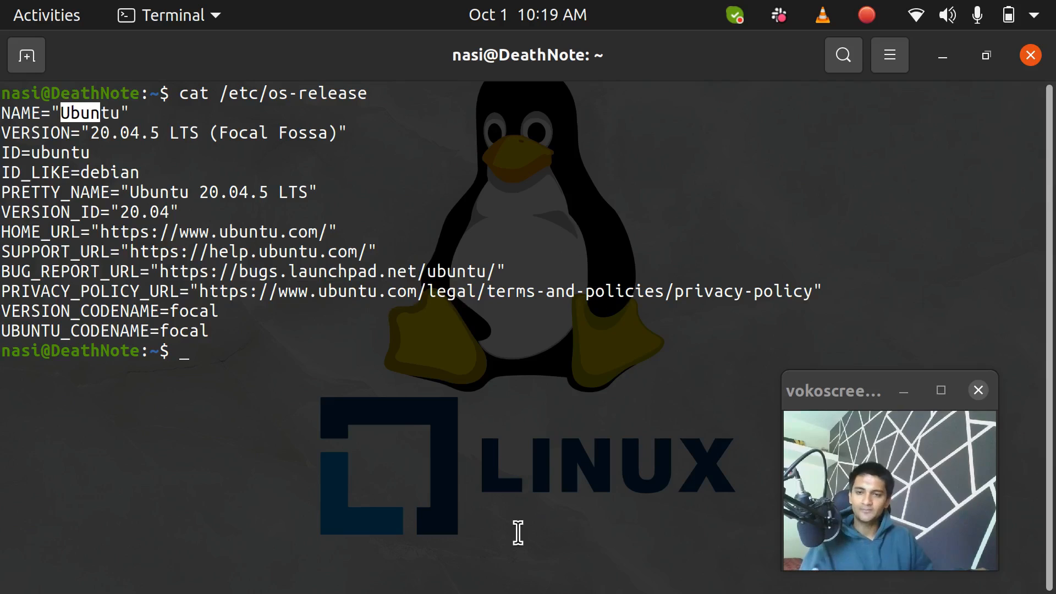
{"action": "mouse_move", "coordinate": [495, 532]}
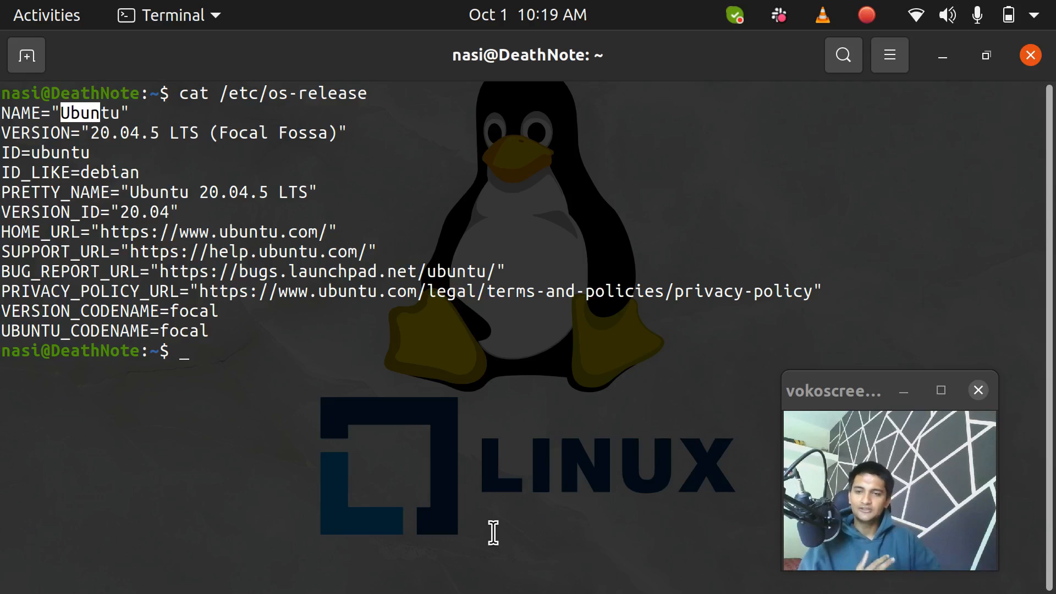
{"action": "mouse_move", "coordinate": [499, 544]}
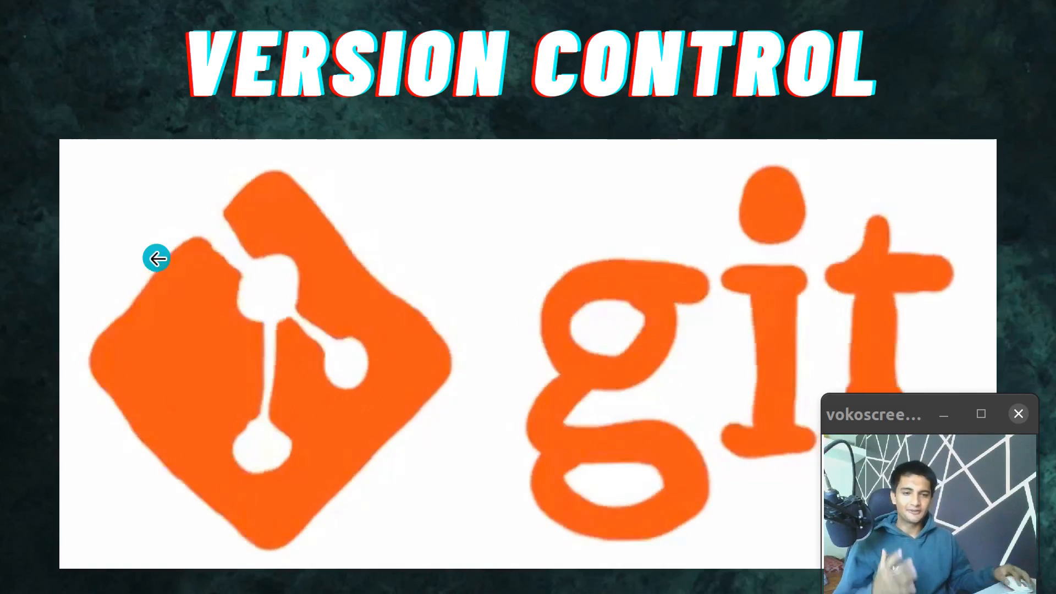
{"action": "mouse_move", "coordinate": [490, 121]}
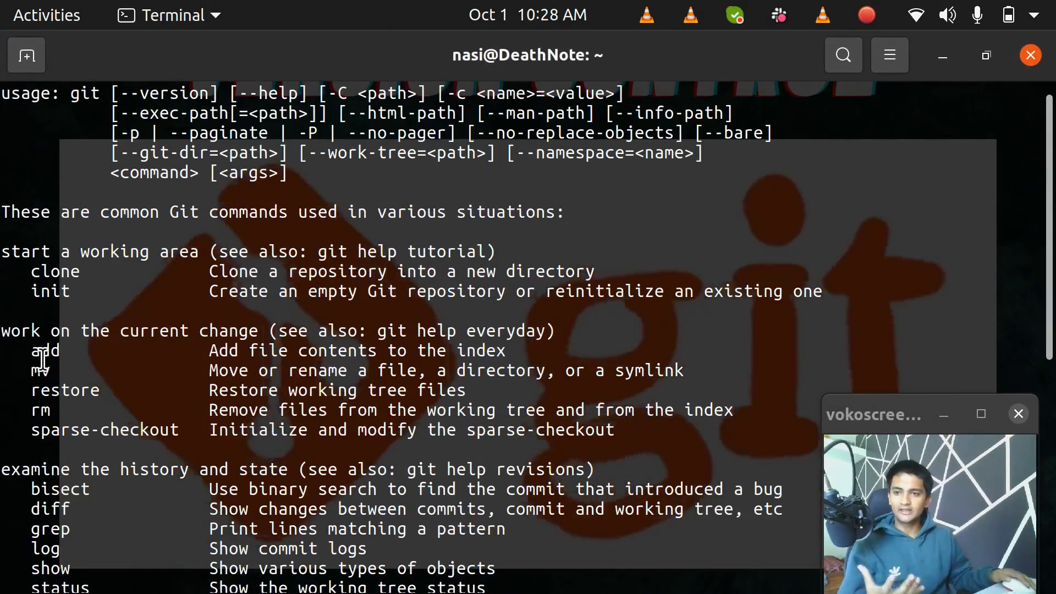
{"action": "scroll", "scroll_direction": "down", "scroll_amount": 3}
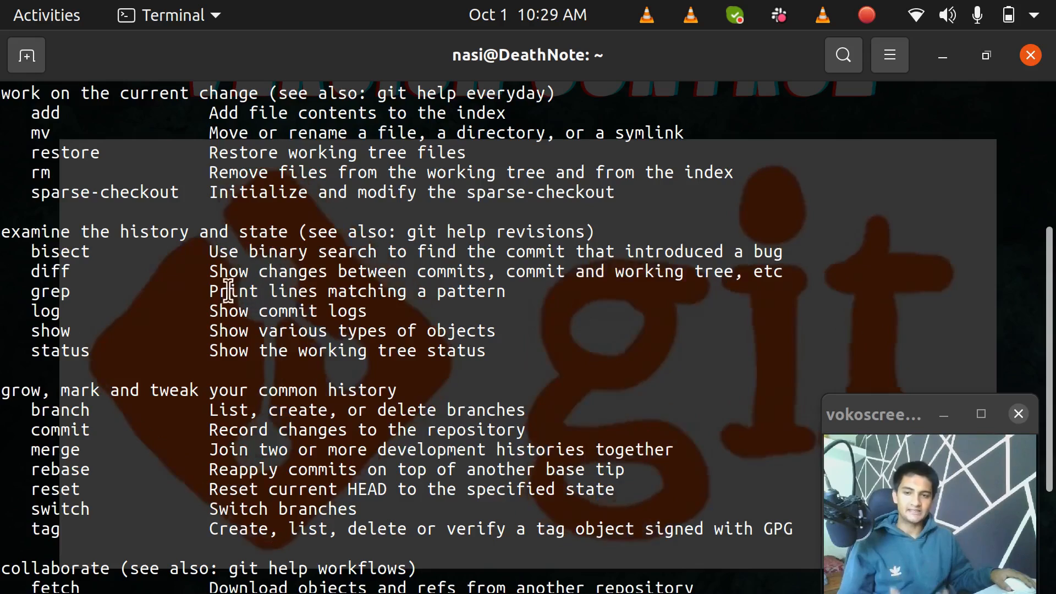
{"action": "scroll", "scroll_direction": "down", "scroll_amount": 3}
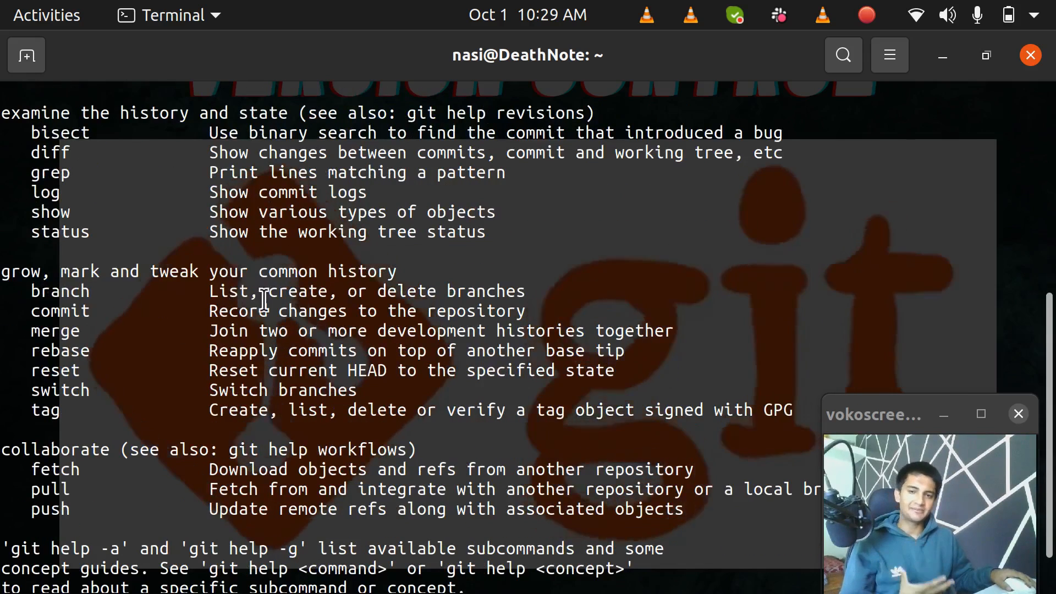
{"action": "mouse_move", "coordinate": [268, 317]}
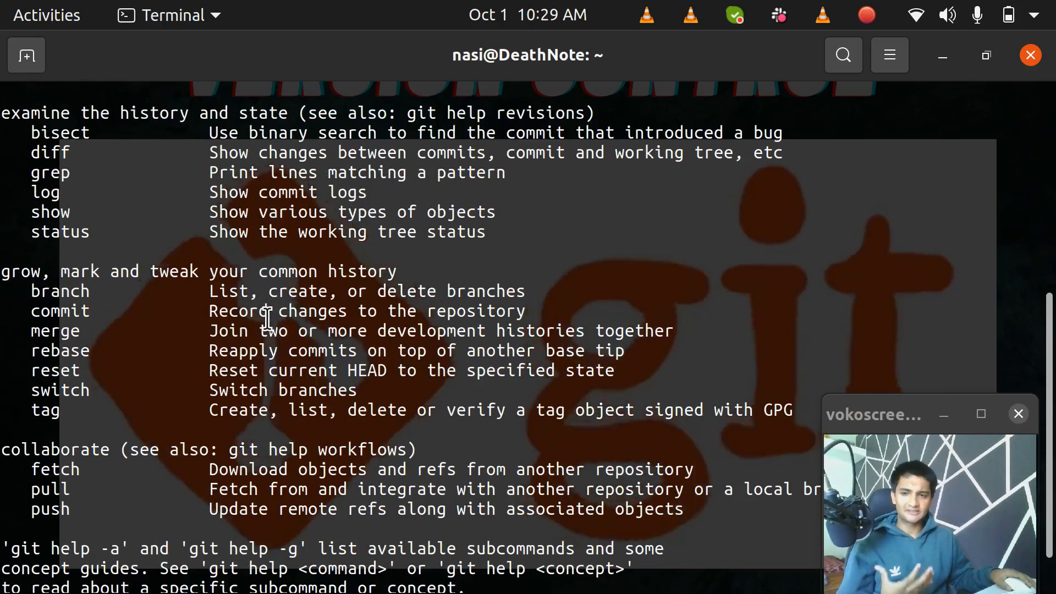
{"action": "scroll", "scroll_direction": "up", "scroll_amount": 3}
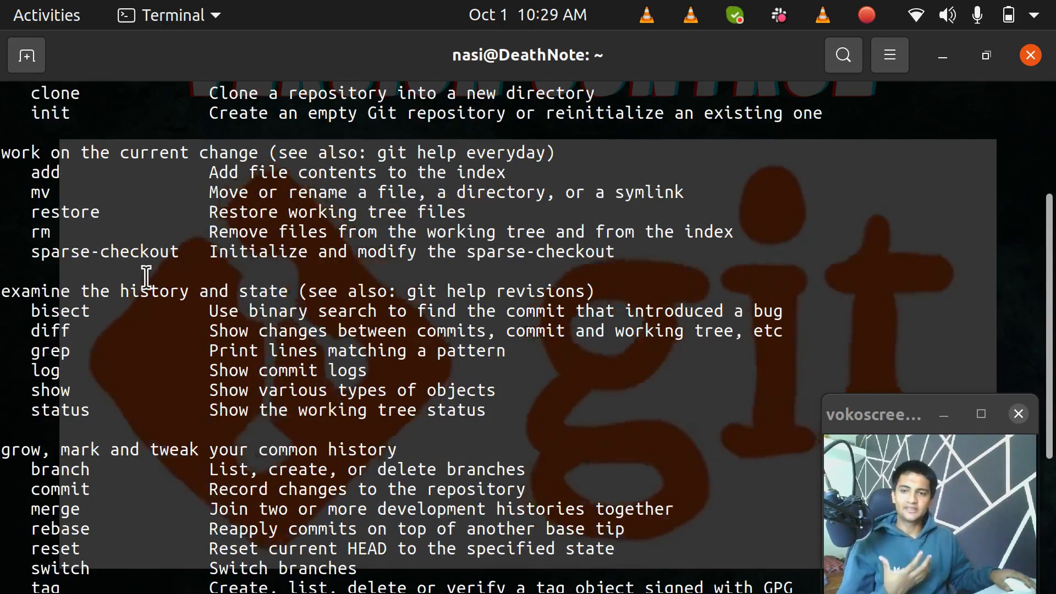
{"action": "scroll", "scroll_direction": "down", "scroll_amount": 3}
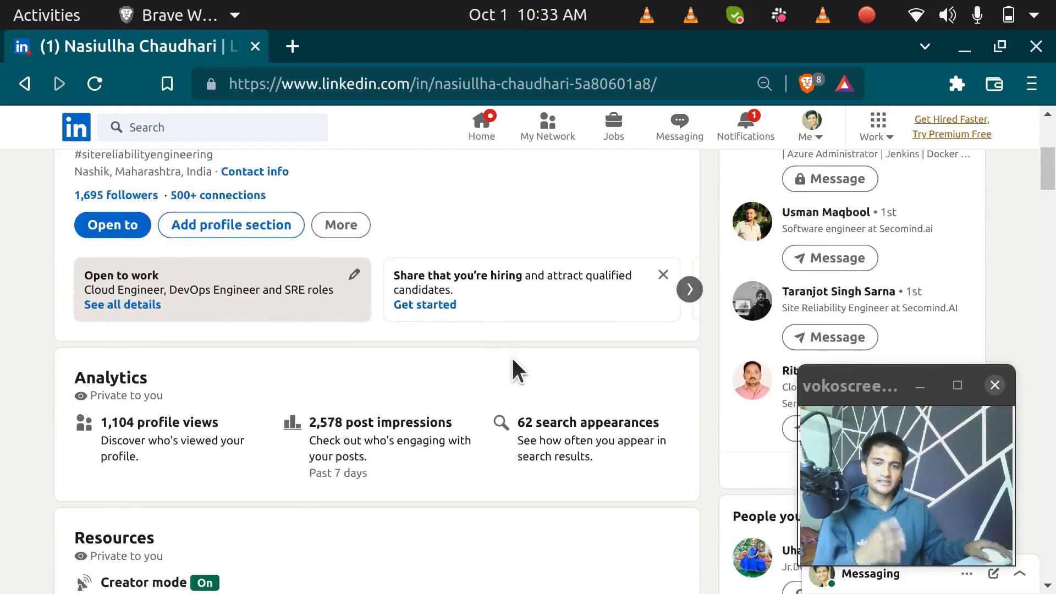
- Scroll past Analytics, advance the Featured posts carousel, and continue down through Activity to About
{"action": "scroll", "scroll_direction": "down", "scroll_amount": 3}
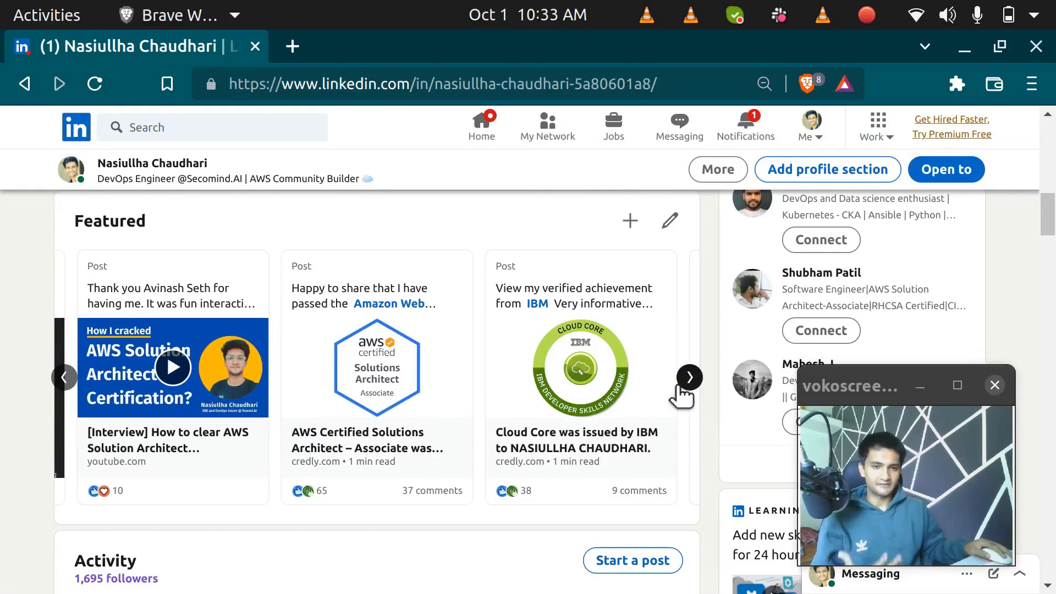
{"action": "left_click", "coordinate": [687, 376]}
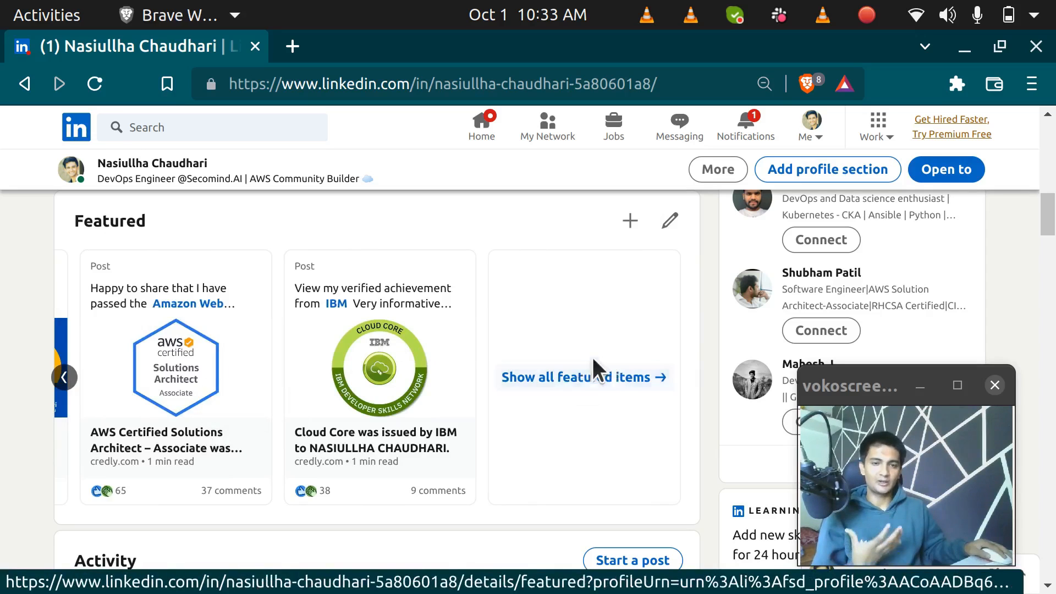
{"action": "scroll", "scroll_direction": "down", "scroll_amount": 3}
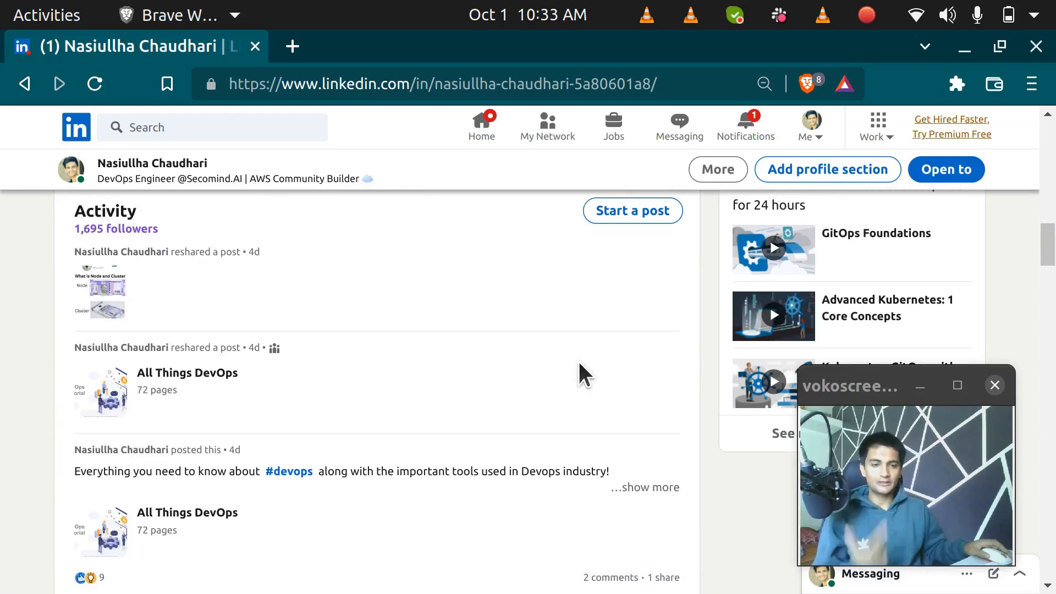
{"action": "scroll", "scroll_direction": "down", "scroll_amount": 3}
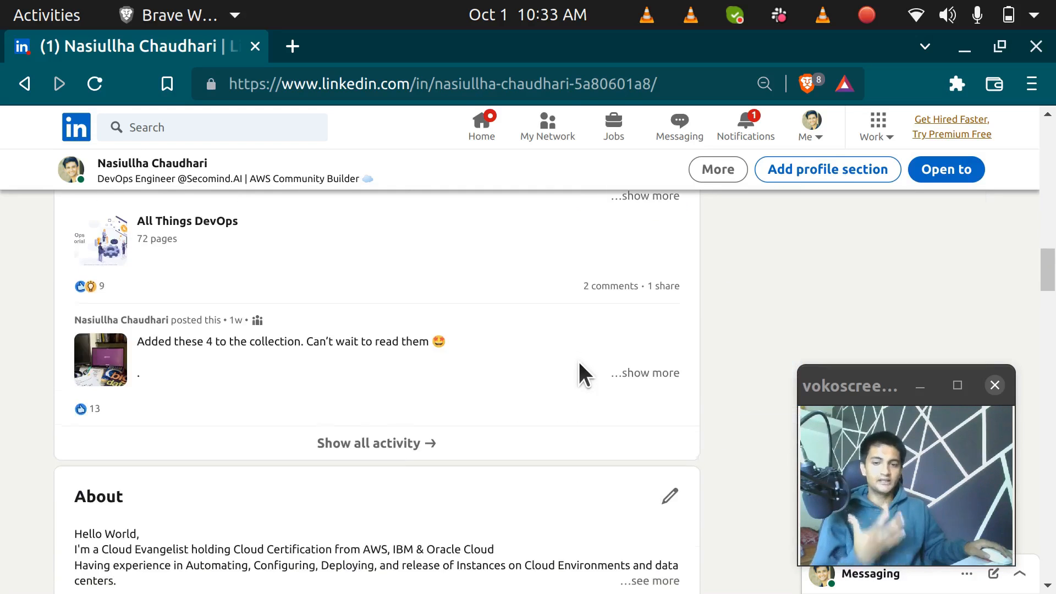
{"action": "scroll", "scroll_direction": "down", "scroll_amount": 3}
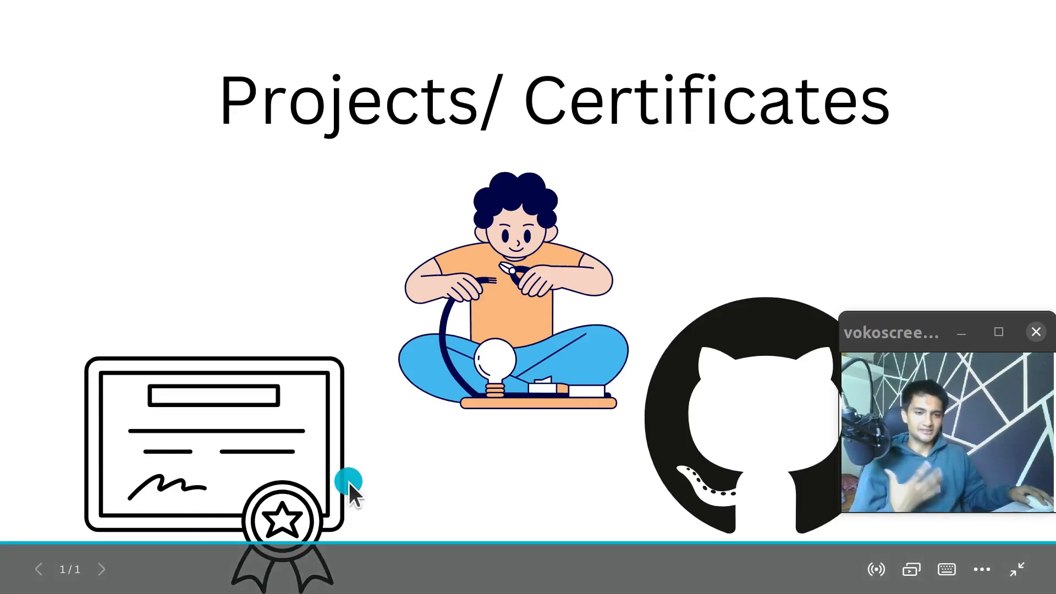
{"action": "mouse_move", "coordinate": [631, 229]}
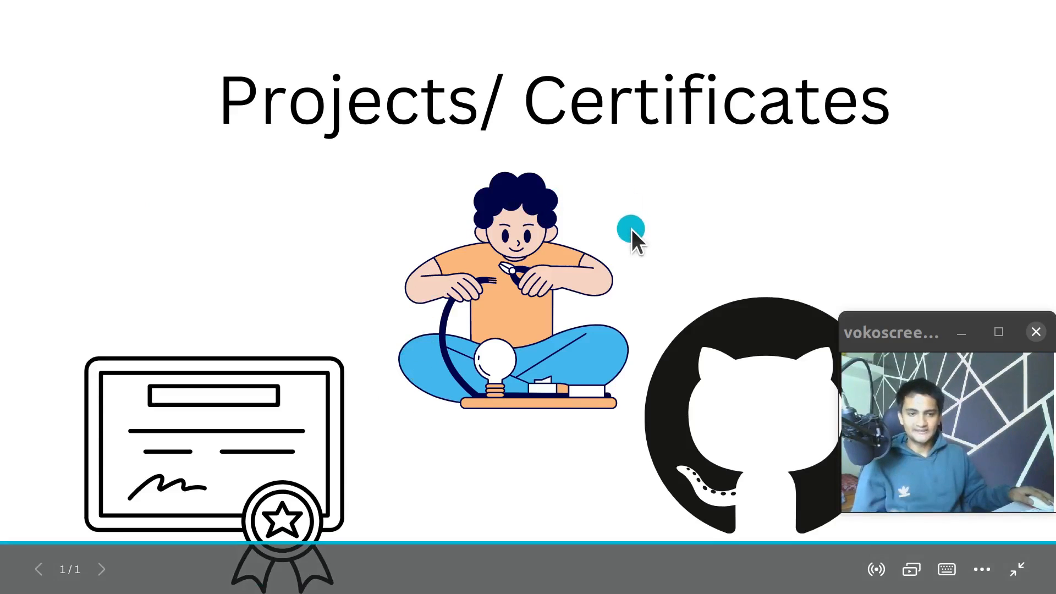
{"action": "mouse_move", "coordinate": [681, 415]}
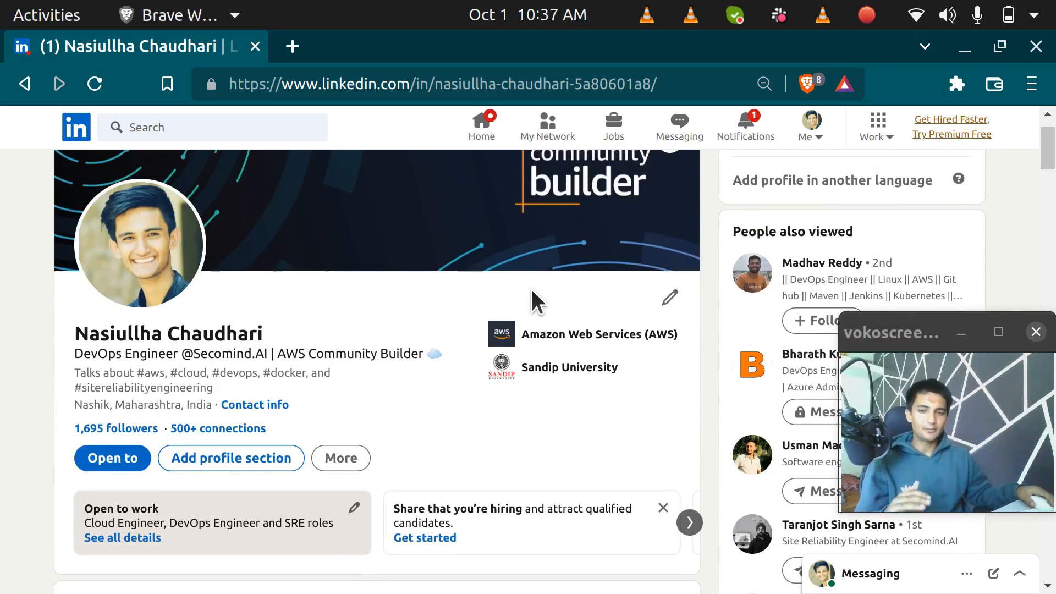
- Scroll down through the Featured posts, Activity and About sections
{"action": "scroll", "scroll_direction": "down", "scroll_amount": 3}
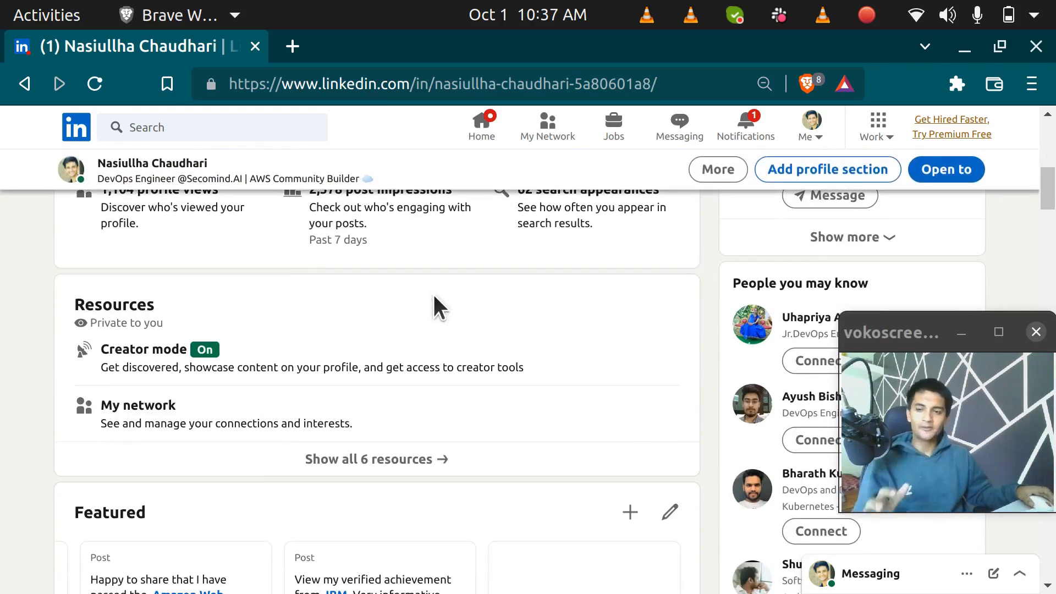
{"action": "scroll", "scroll_direction": "down", "scroll_amount": 3}
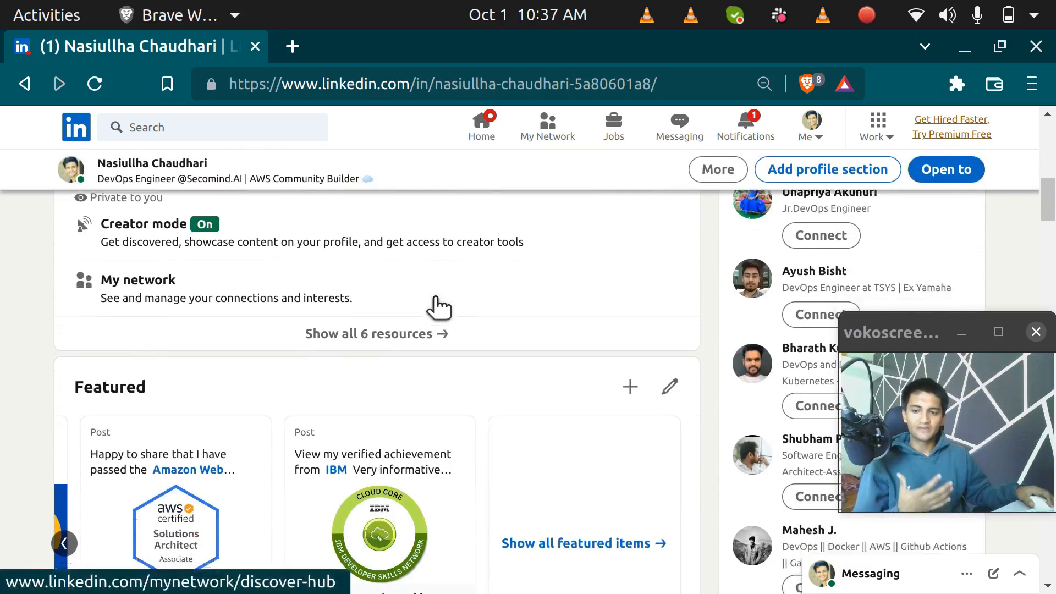
{"action": "scroll", "scroll_direction": "down", "scroll_amount": 3}
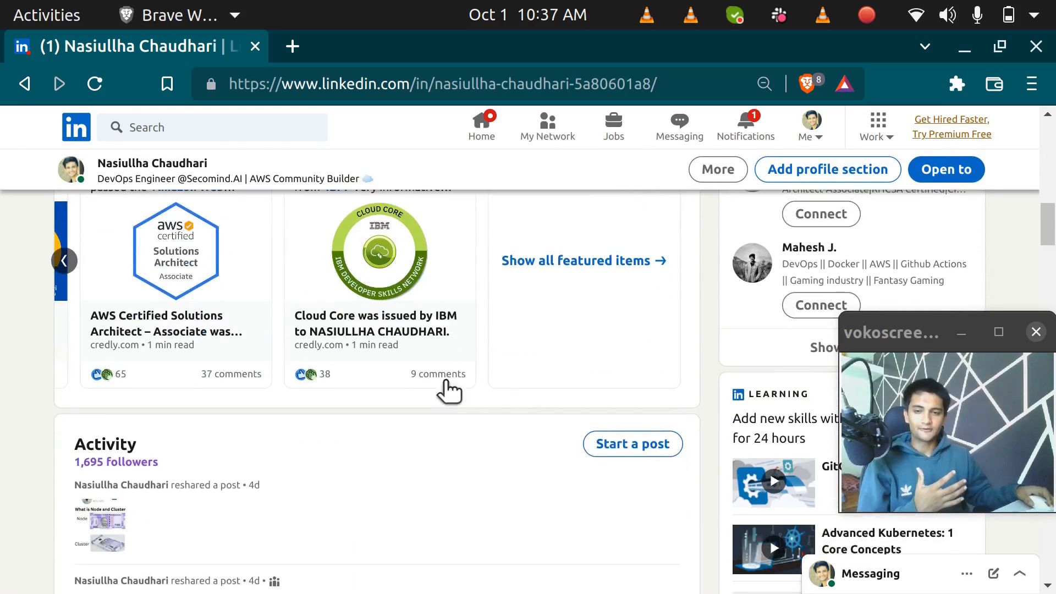
{"action": "mouse_move", "coordinate": [532, 380]}
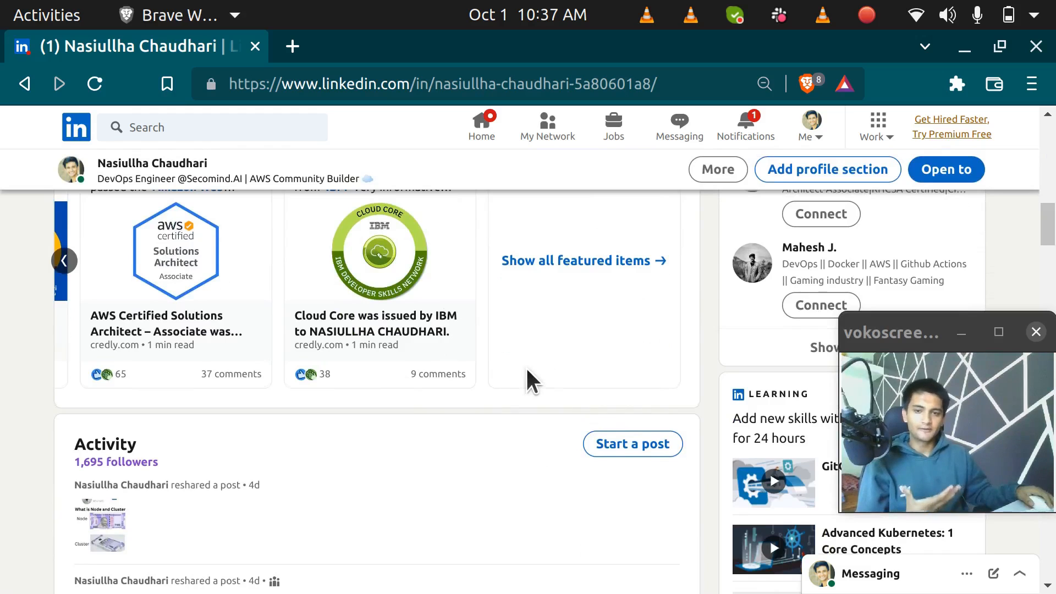
{"action": "scroll", "scroll_direction": "down", "scroll_amount": 3}
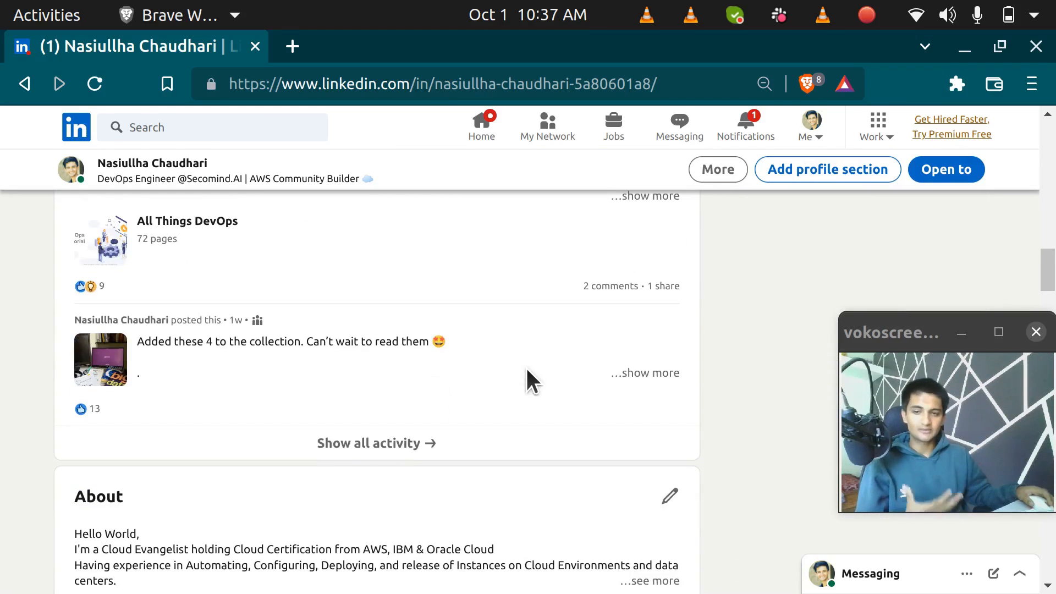
{"action": "scroll", "scroll_direction": "down", "scroll_amount": 3}
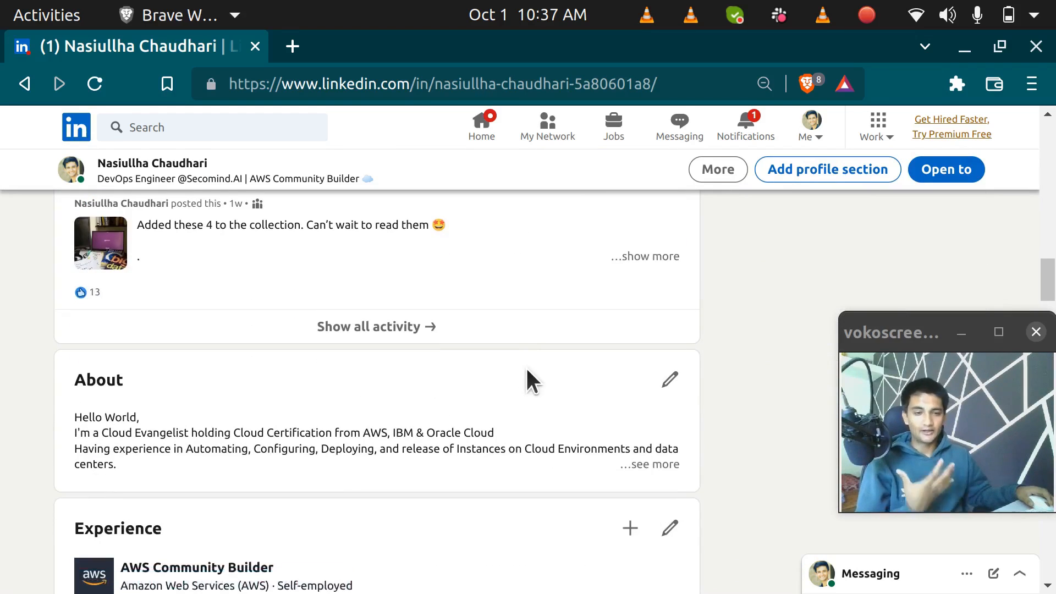
{"action": "scroll", "scroll_direction": "down", "scroll_amount": 3}
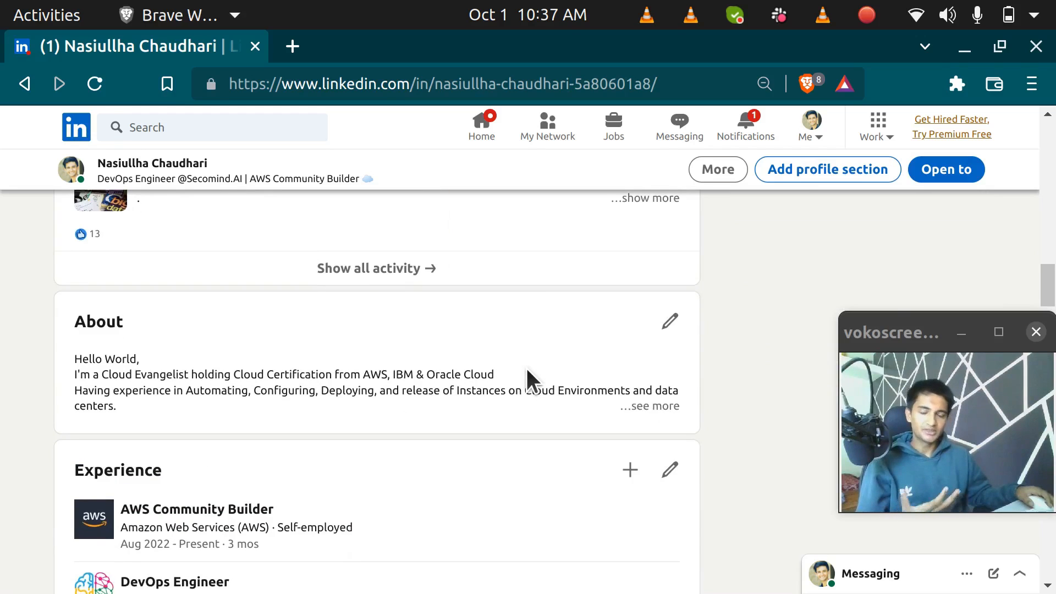
- Continue scrolling past the Experience entries until Education with Sandip University appears
{"action": "scroll", "scroll_direction": "down", "scroll_amount": 3}
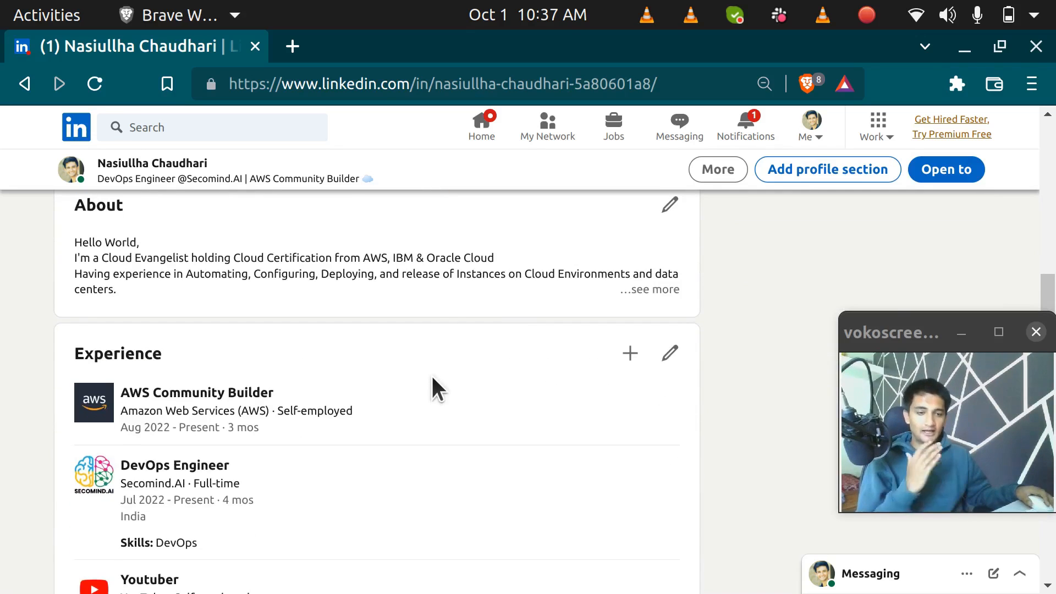
{"action": "scroll", "scroll_direction": "down", "scroll_amount": 3}
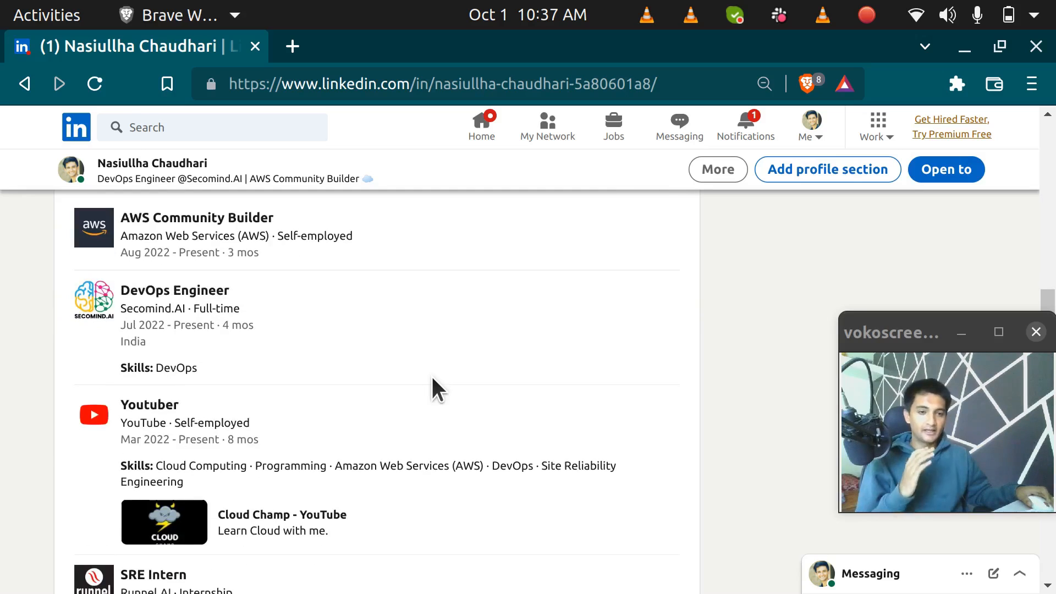
{"action": "scroll", "scroll_direction": "down", "scroll_amount": 3}
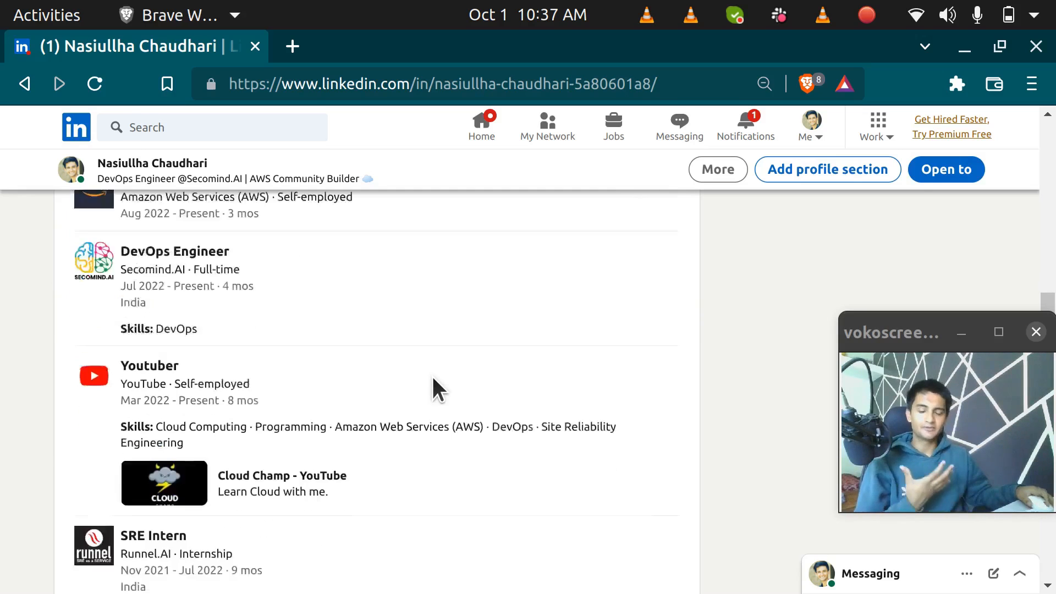
{"action": "scroll", "scroll_direction": "down", "scroll_amount": 3}
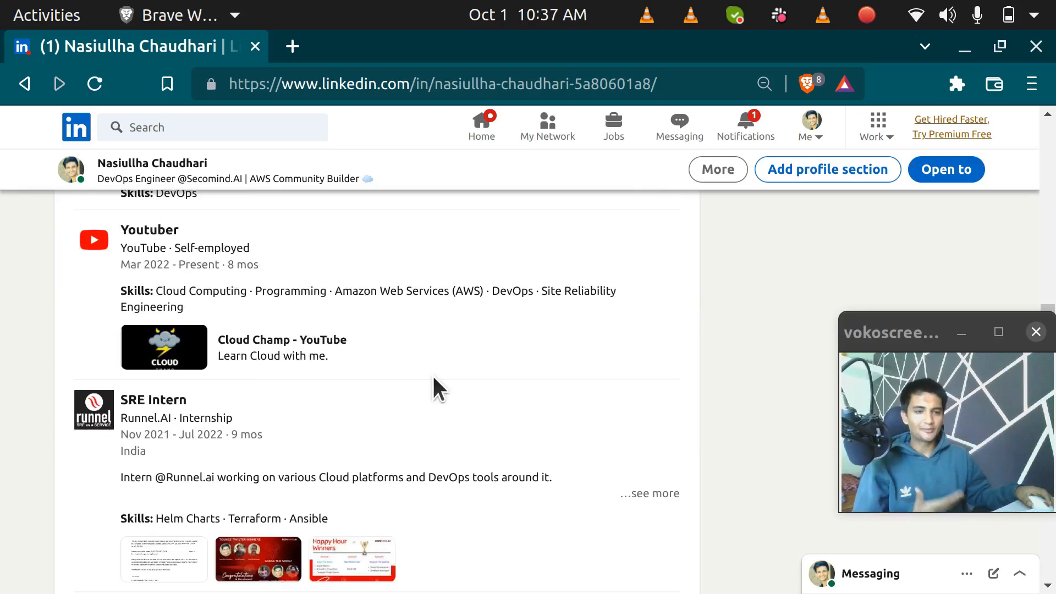
{"action": "scroll", "scroll_direction": "down", "scroll_amount": 3}
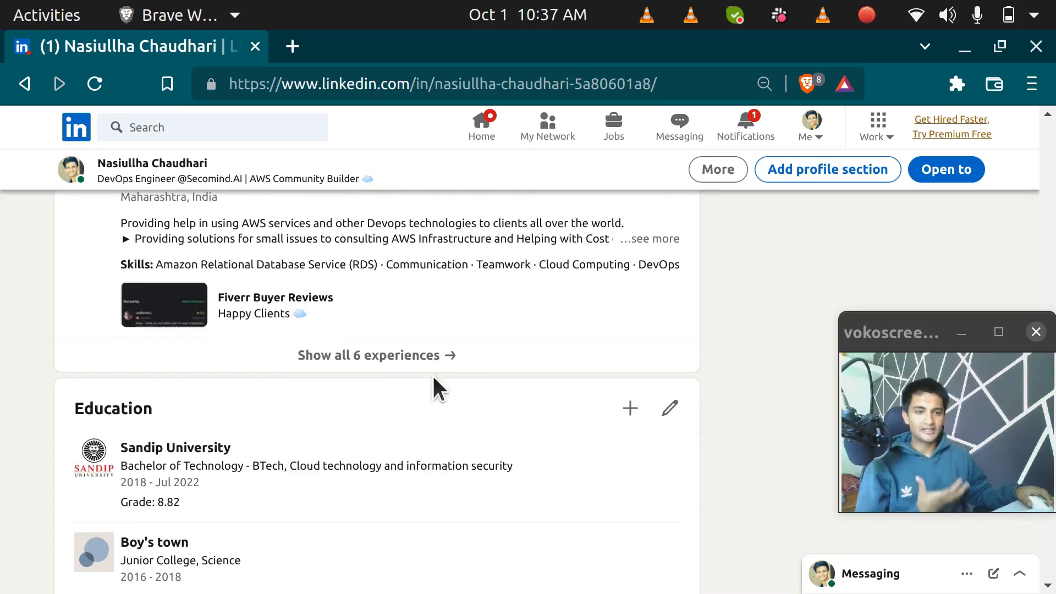
{"action": "mouse_move", "coordinate": [505, 357]}
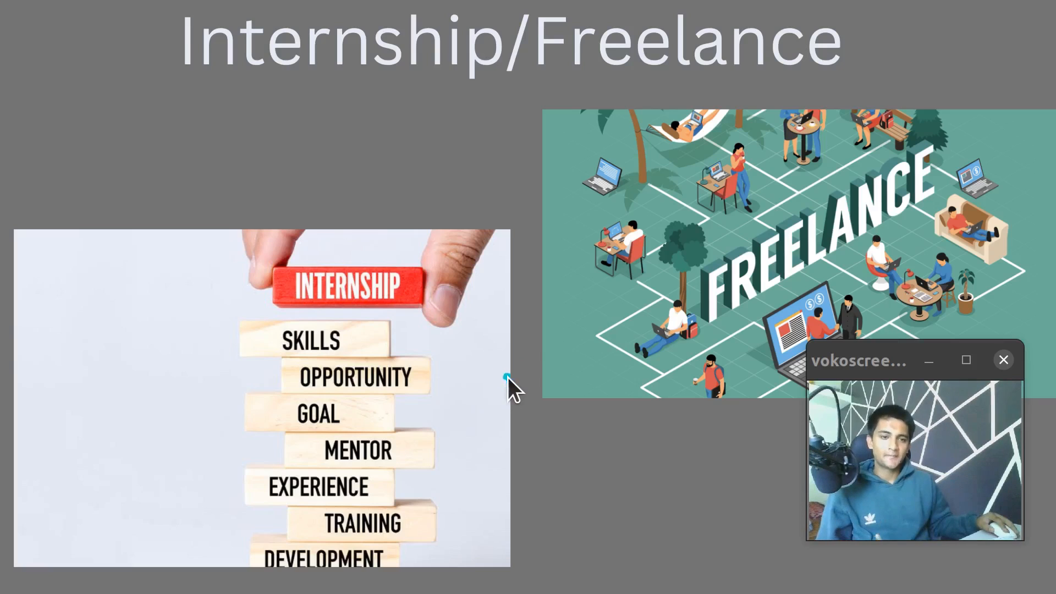
{"action": "mouse_move", "coordinate": [721, 378]}
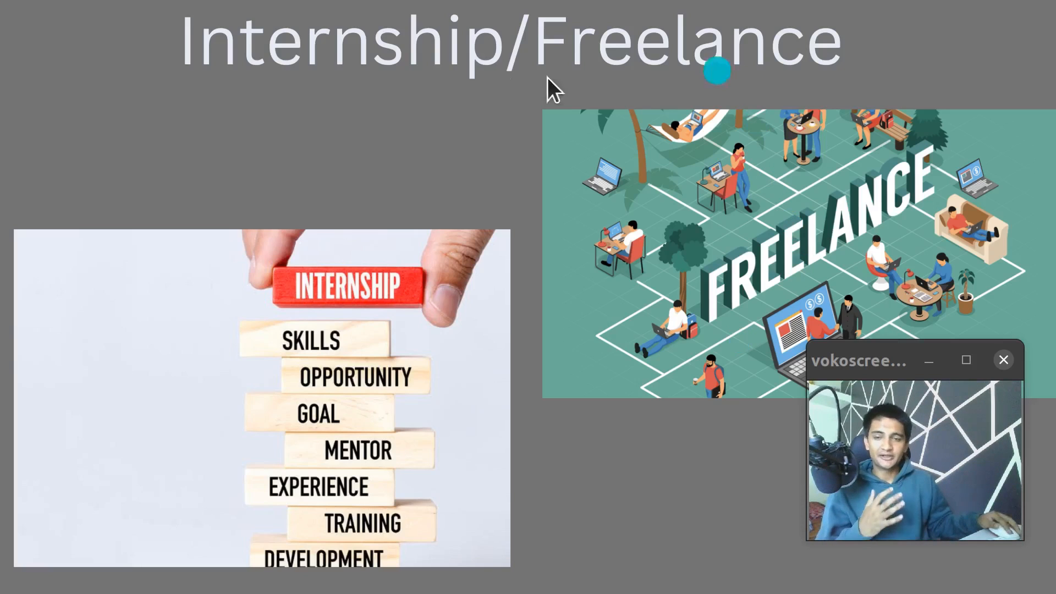
{"action": "mouse_move", "coordinate": [367, 129]}
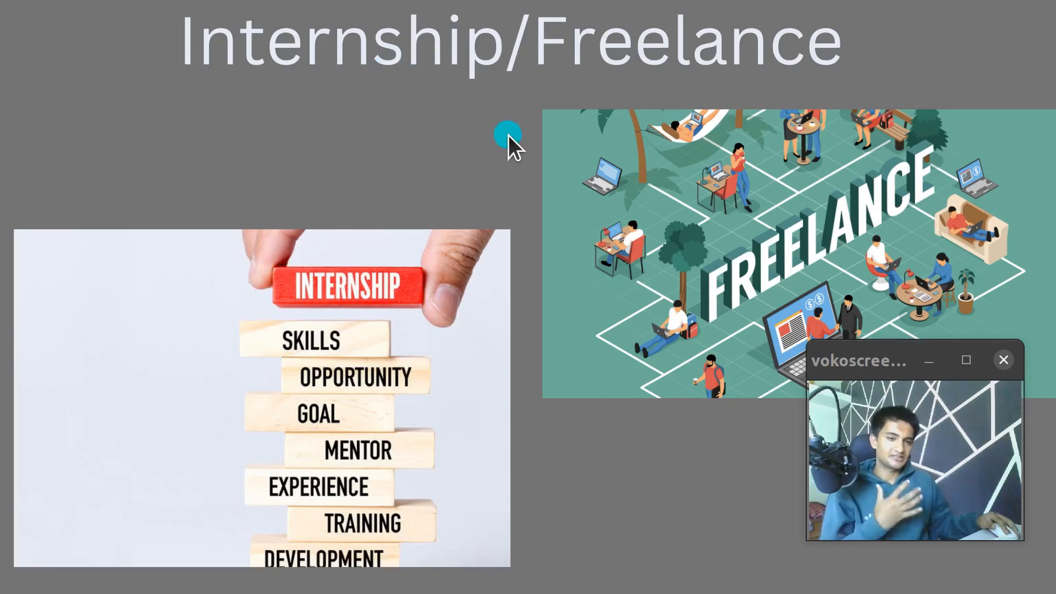
{"action": "mouse_move", "coordinate": [470, 167]}
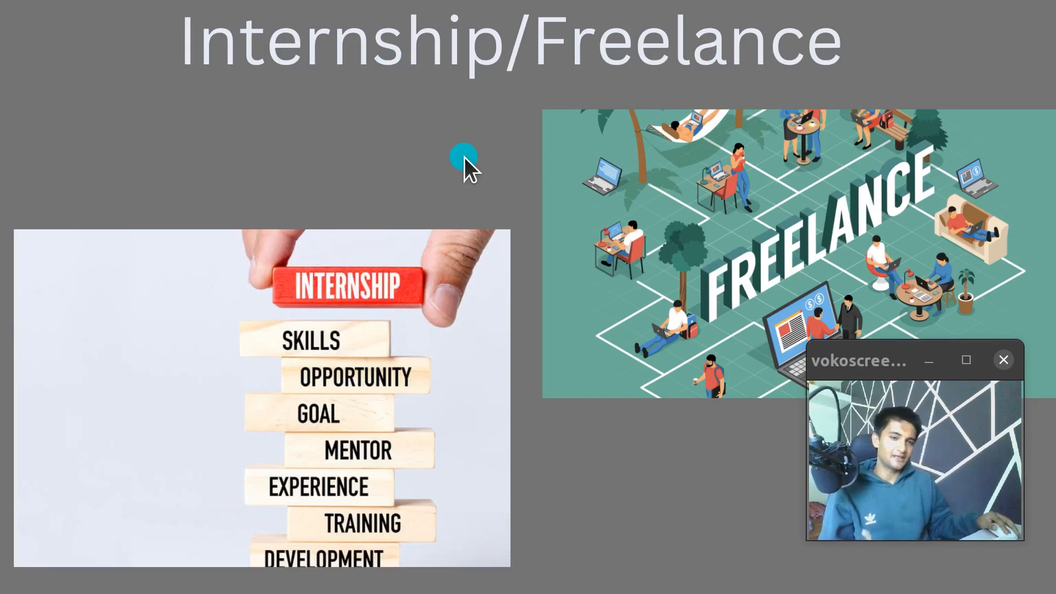